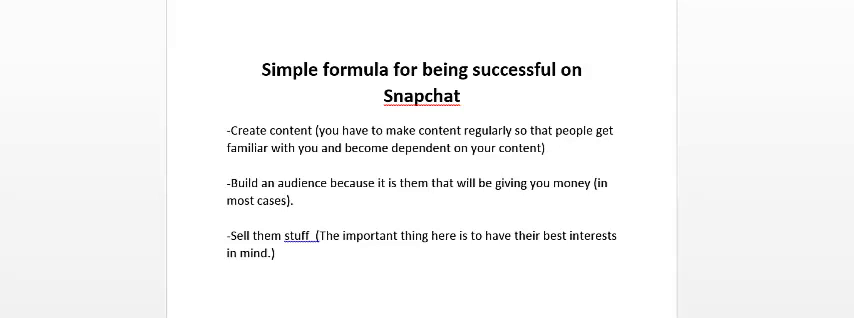
pyautogui.moveTo(266, 144)
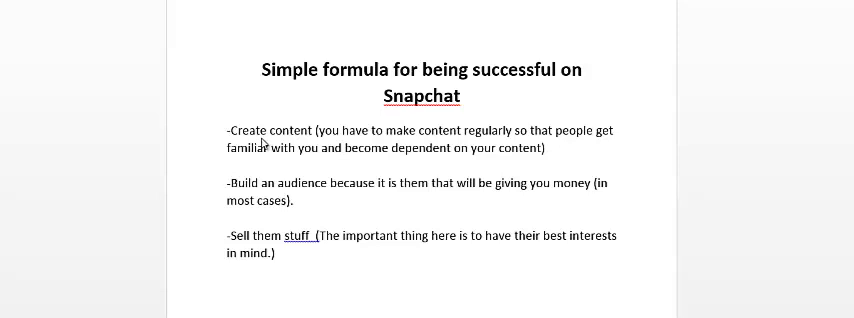
pyautogui.moveTo(325, 134)
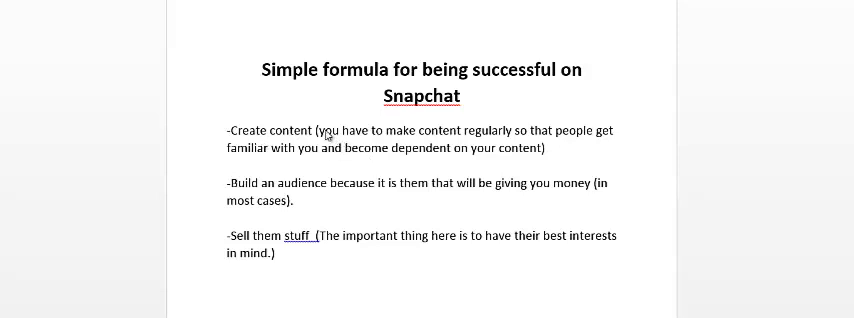
pyautogui.moveTo(457, 185)
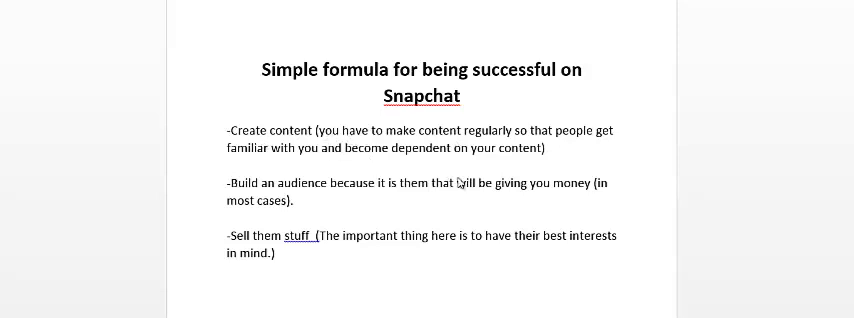
pyautogui.moveTo(447, 217)
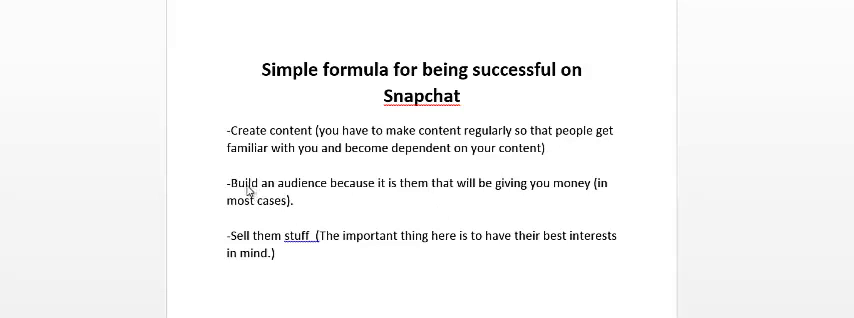
pyautogui.moveTo(255, 192)
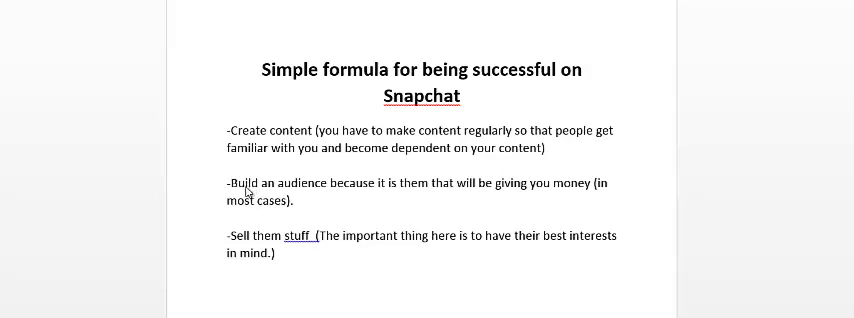
pyautogui.moveTo(298, 206)
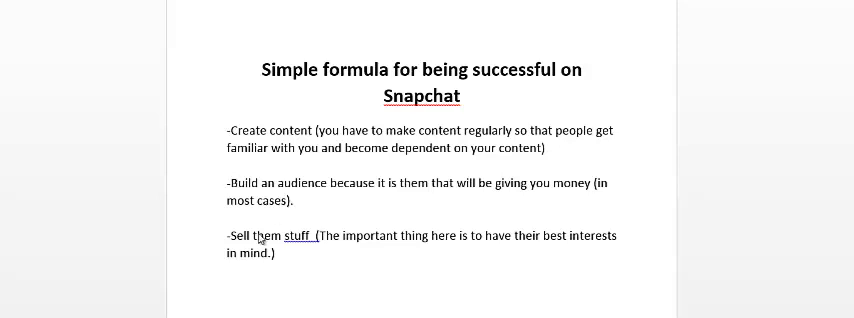
pyautogui.moveTo(247, 256)
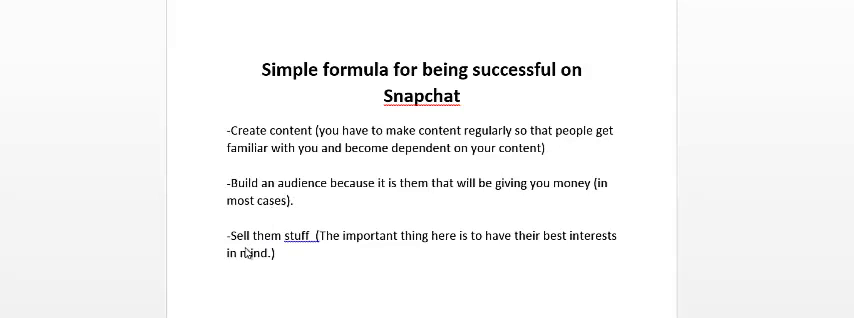
pyautogui.moveTo(322, 249)
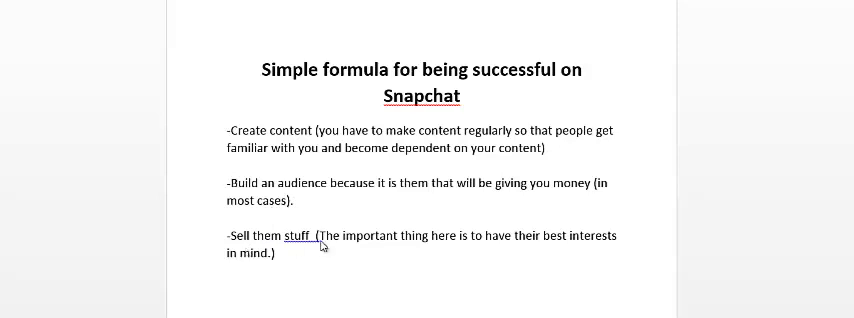